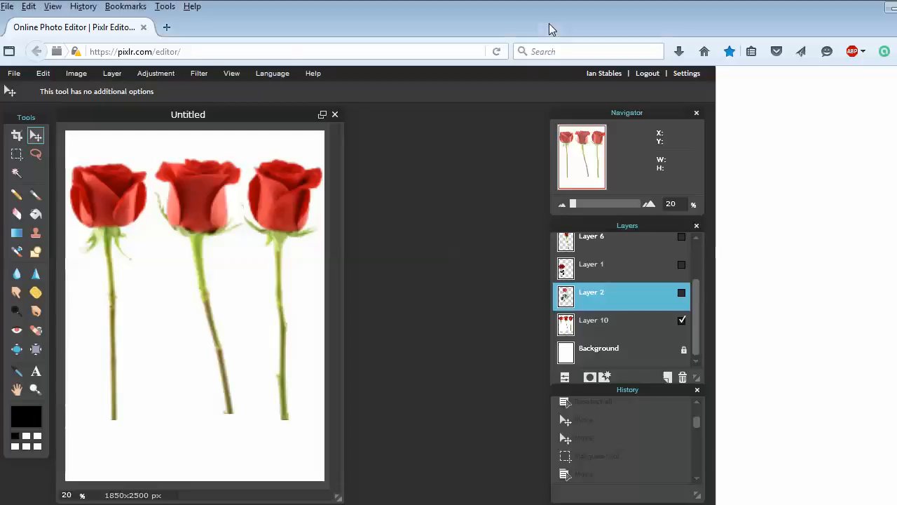
mouse_move(393, 199)
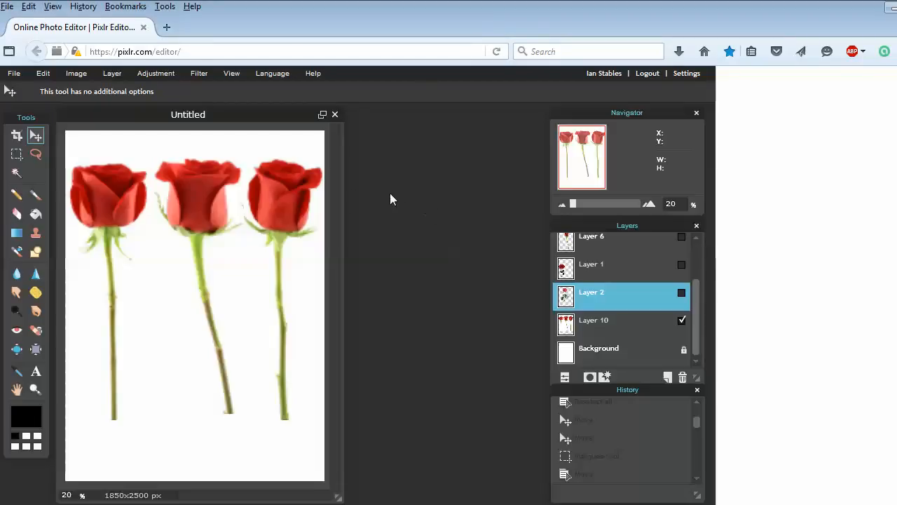
mouse_move(233, 171)
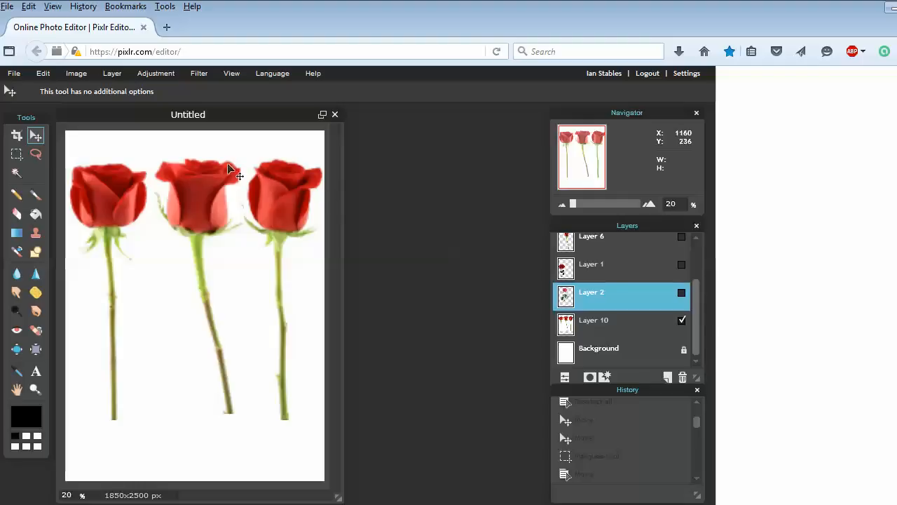
mouse_move(146, 161)
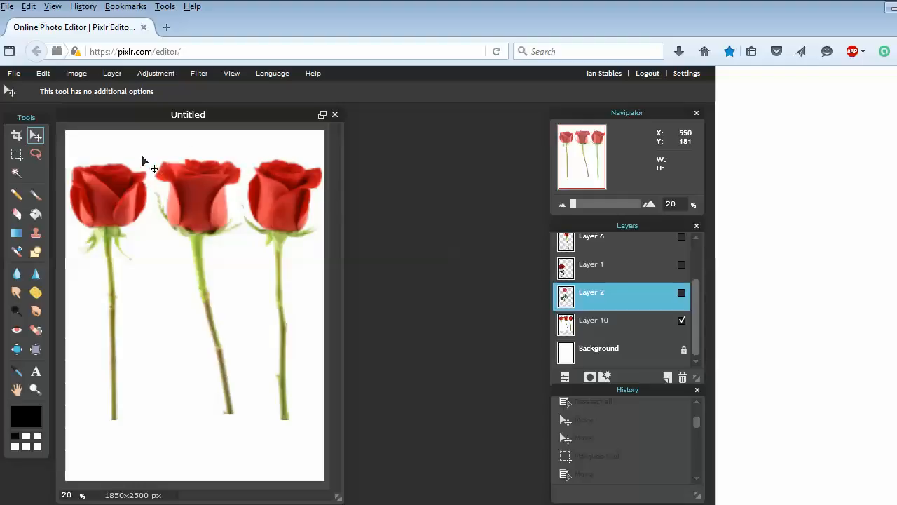
mouse_move(300, 210)
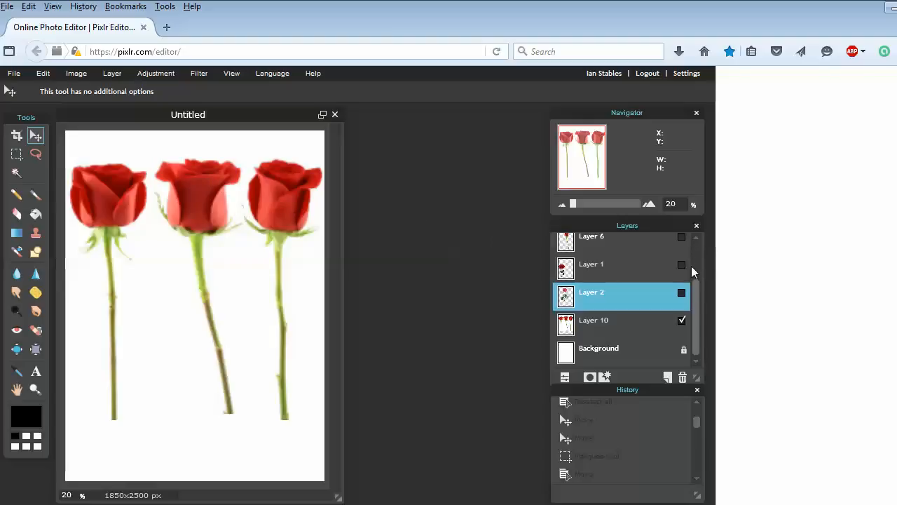
Make Layer 1 visible so the large leafy rose shows over the three roses.
click(681, 263)
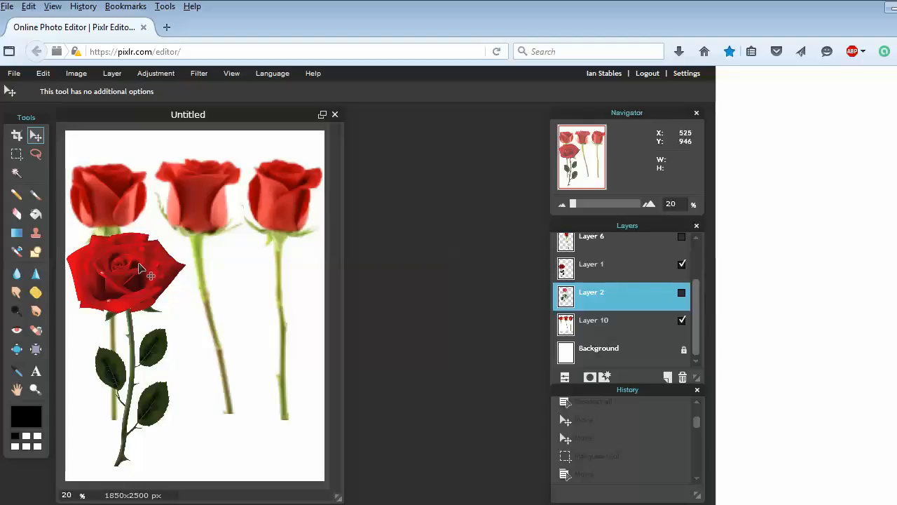
Activate Layer 1, drag the leafy rose over the middle rose, then hide that layer again.
click(603, 264)
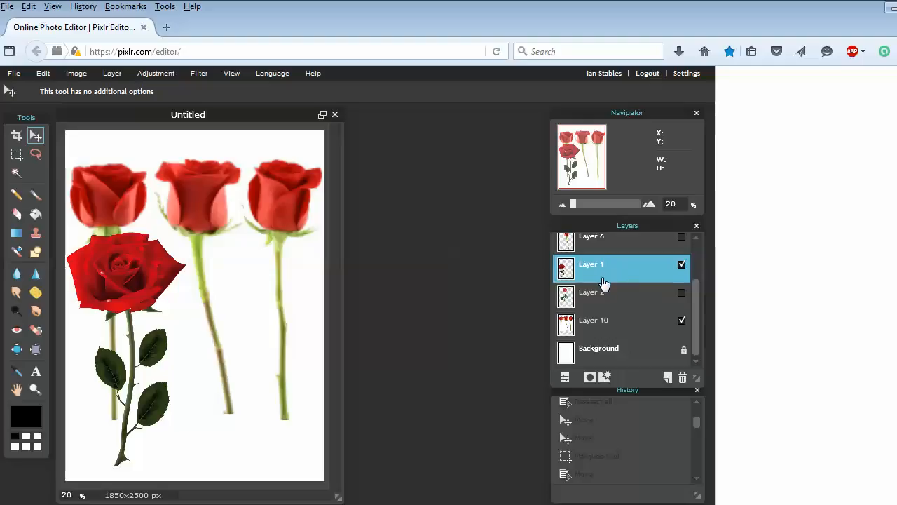
mouse_move(36, 135)
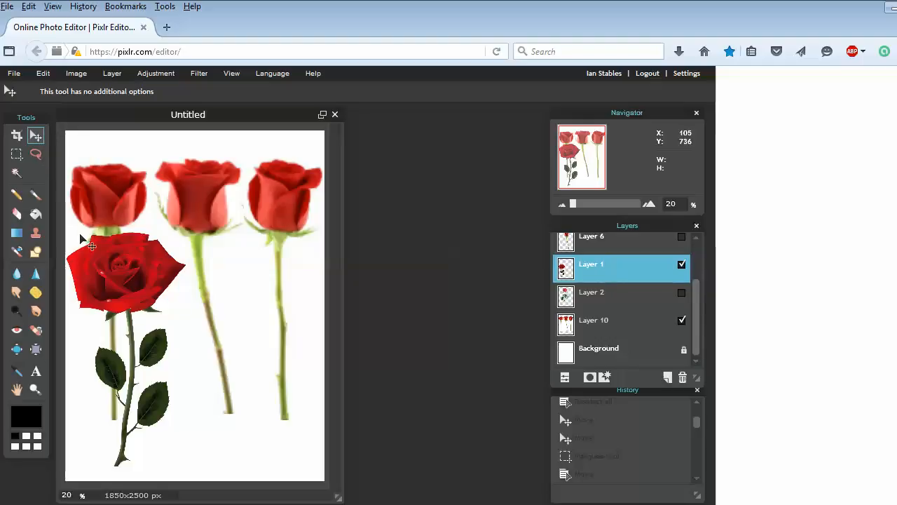
drag(91, 245, 133, 238)
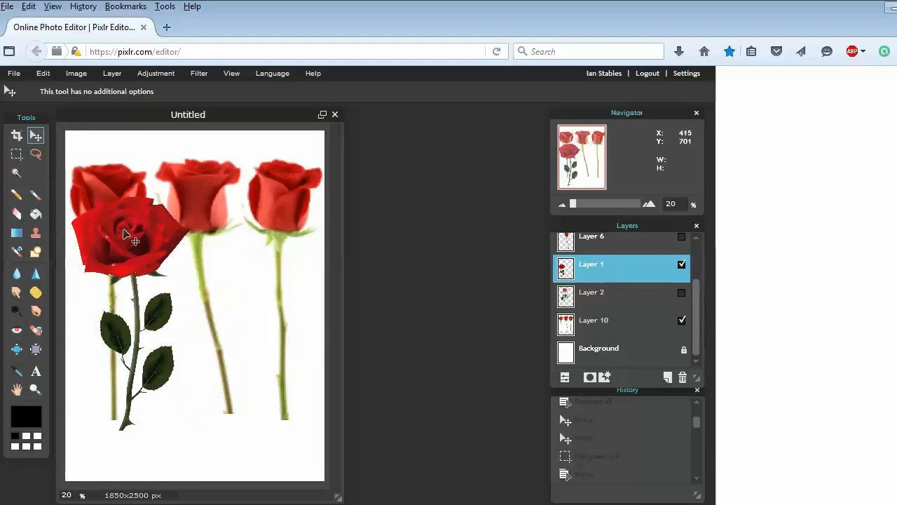
drag(126, 238, 175, 259)
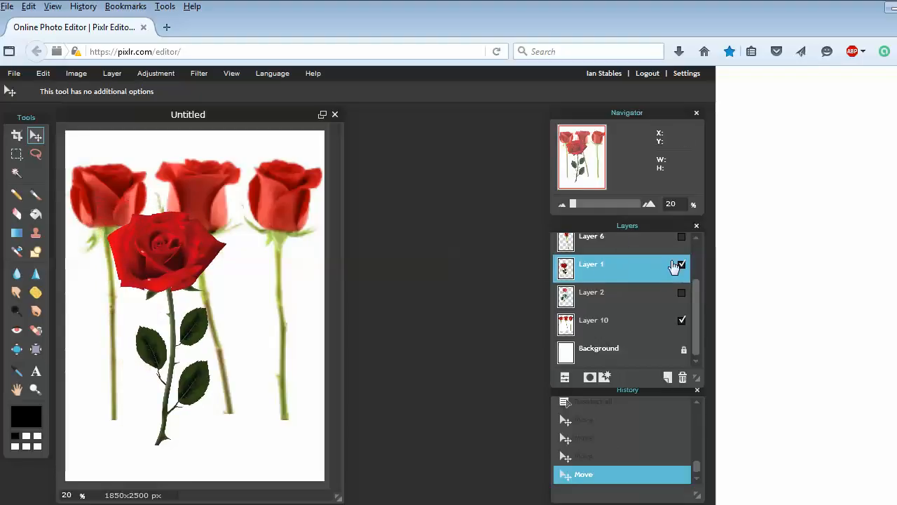
click(682, 264)
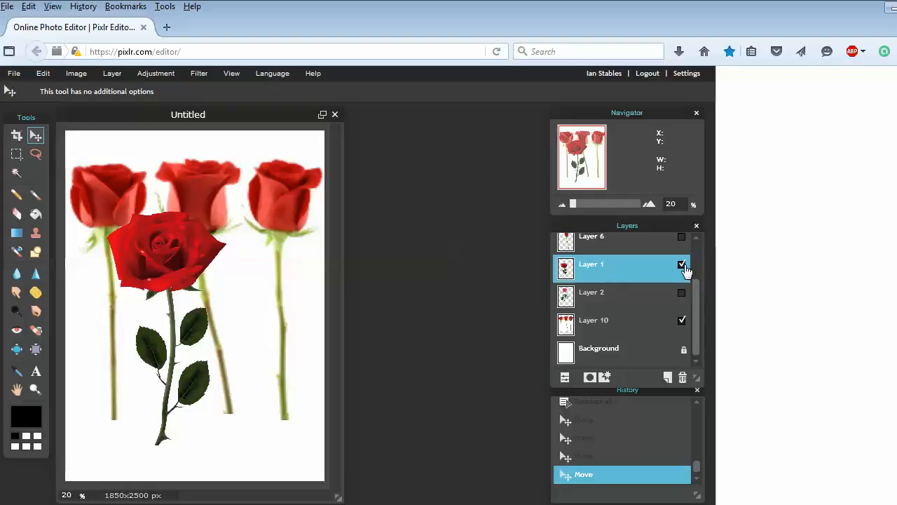
click(682, 264)
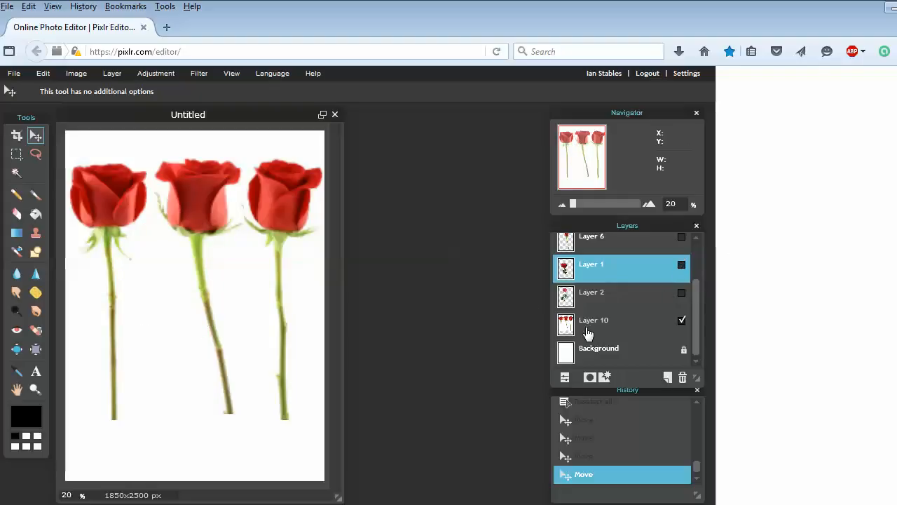
Activate Layer 10 and marquee-select a rectangle around the middle rose.
click(594, 320)
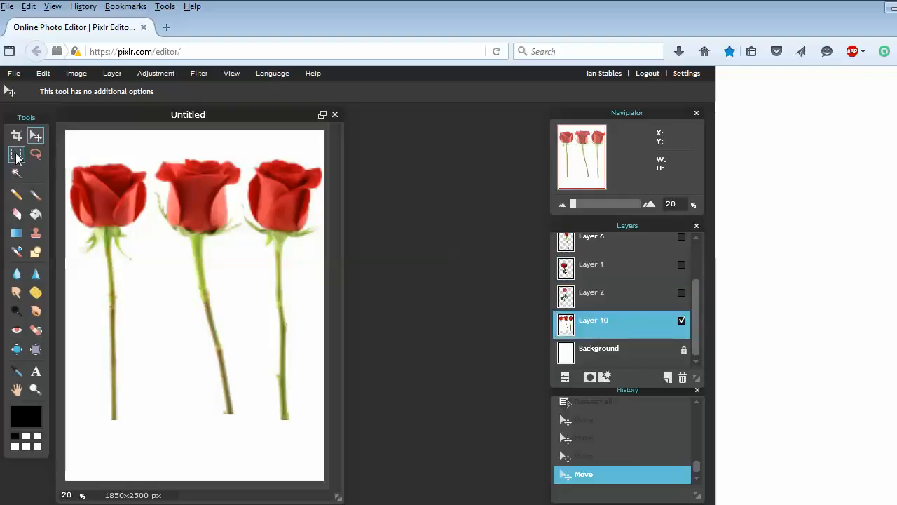
drag(155, 153, 227, 244)
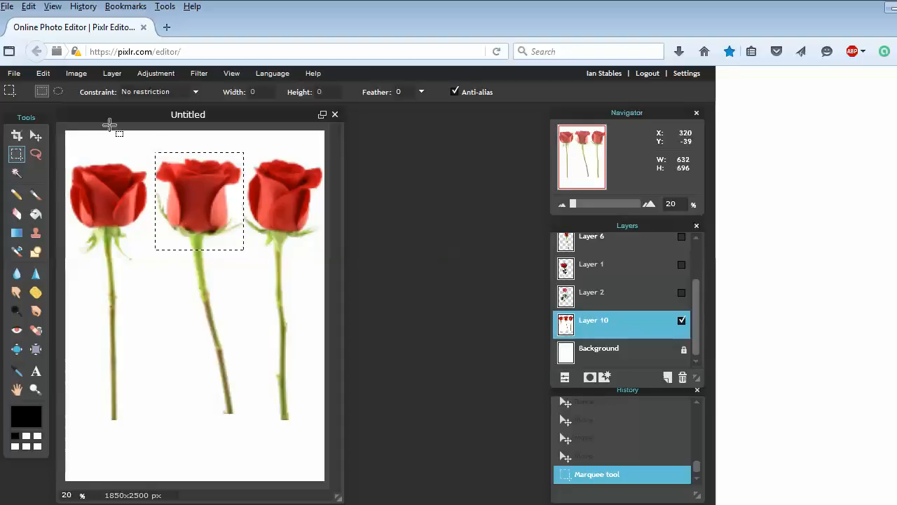
click(42, 73)
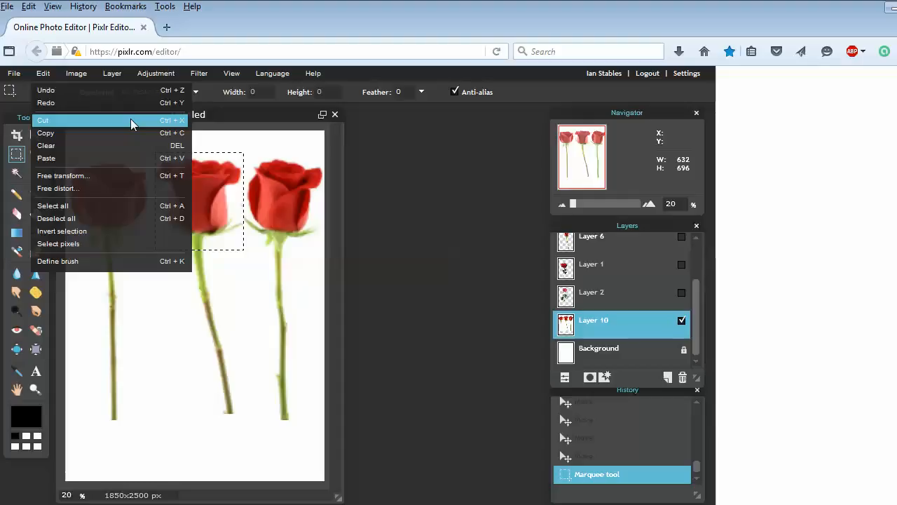
mouse_move(133, 133)
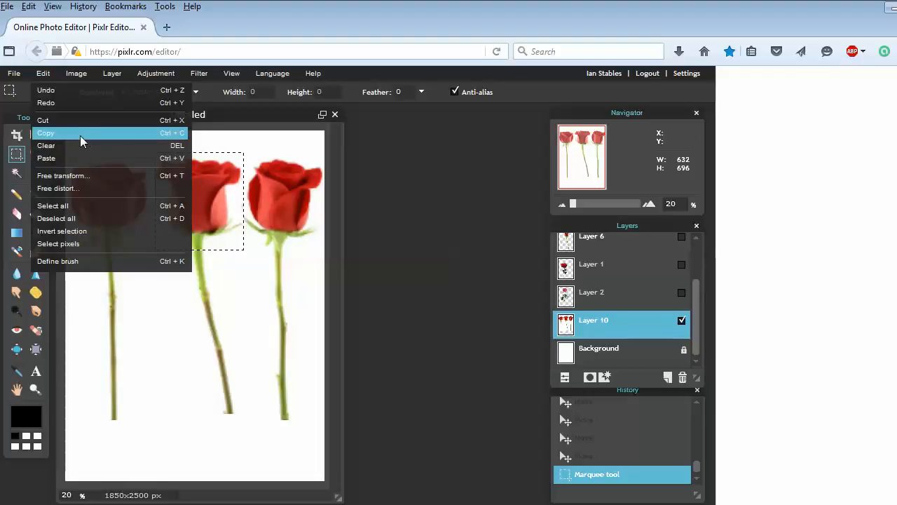
mouse_move(123, 157)
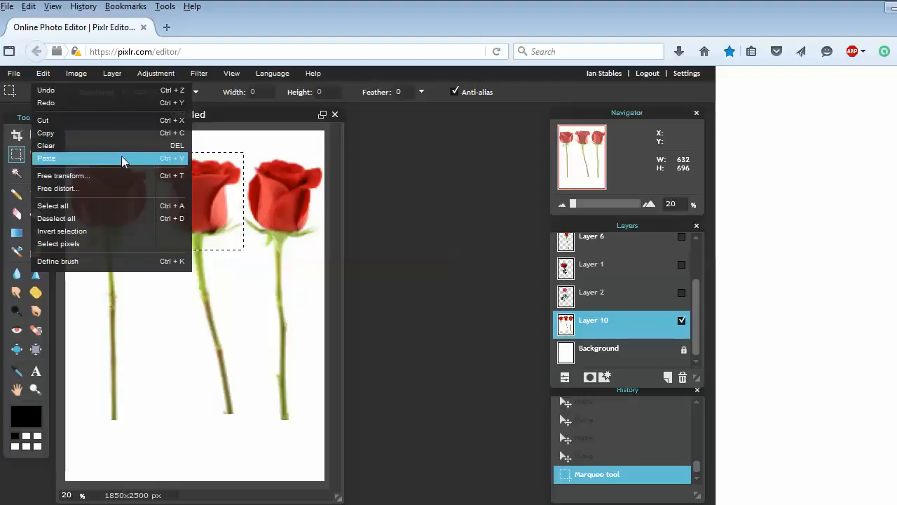
mouse_move(238, 123)
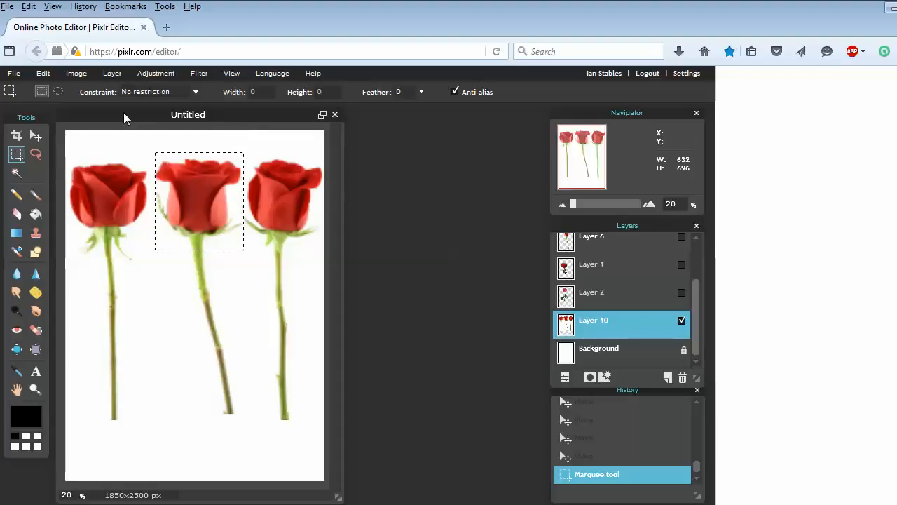
mouse_move(44, 134)
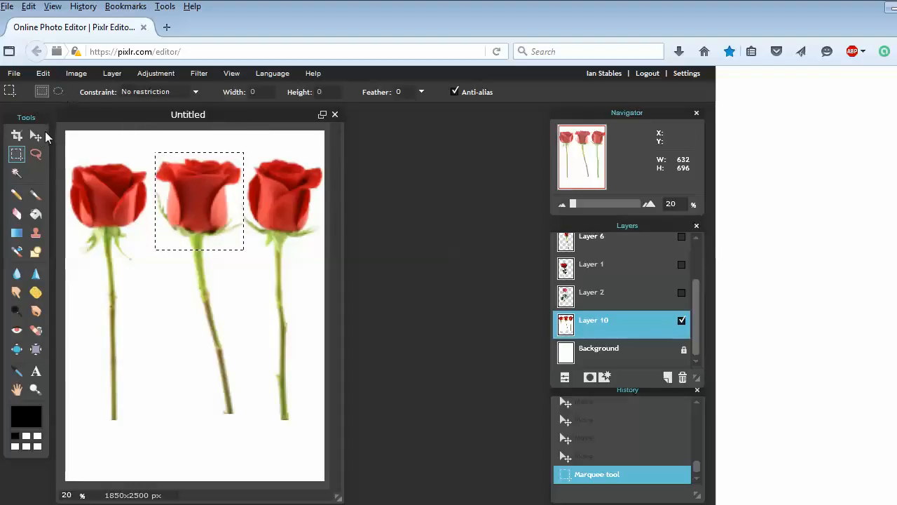
mouse_move(208, 183)
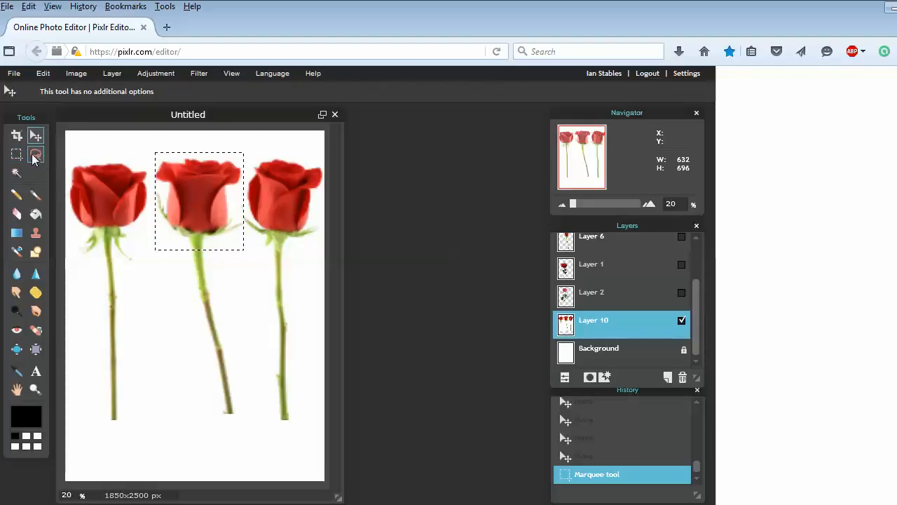
Drag the selected middle rose head around the canvas and settle it back onto its stem.
click(17, 153)
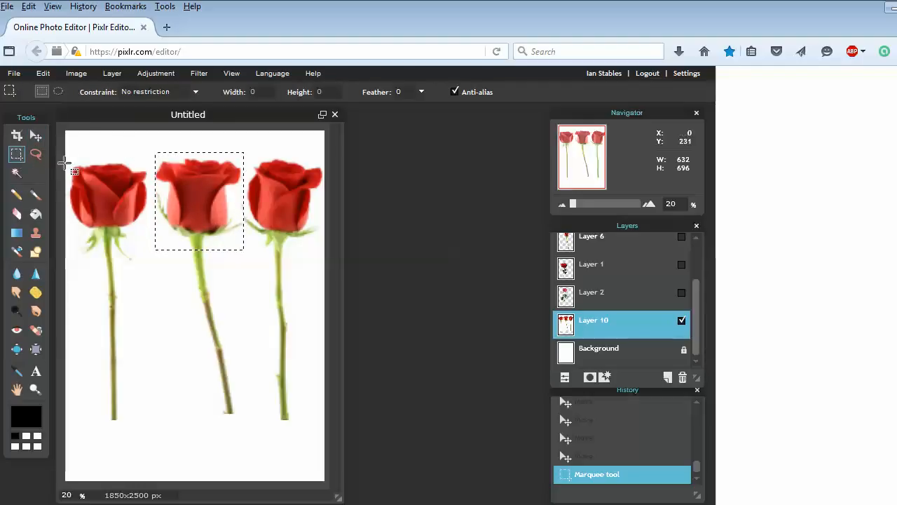
click(37, 135)
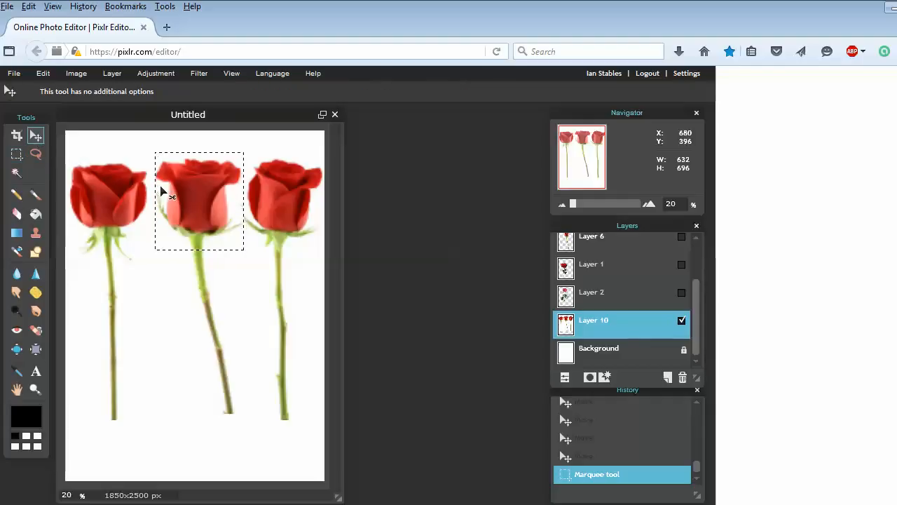
mouse_move(196, 195)
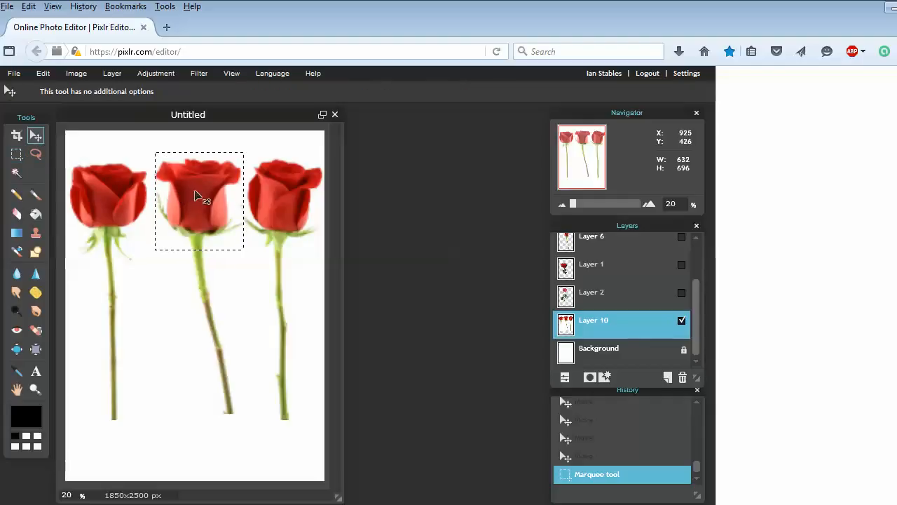
drag(199, 202, 258, 324)
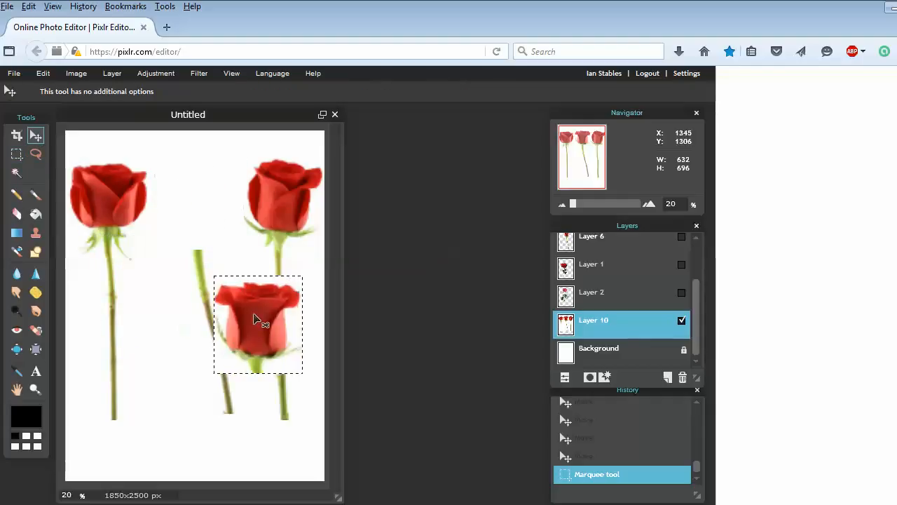
drag(258, 323, 161, 188)
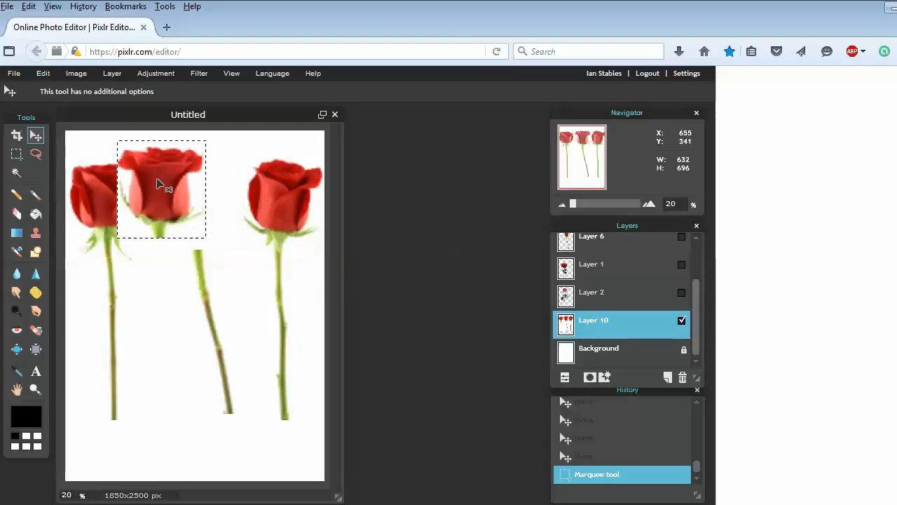
drag(160, 188, 135, 218)
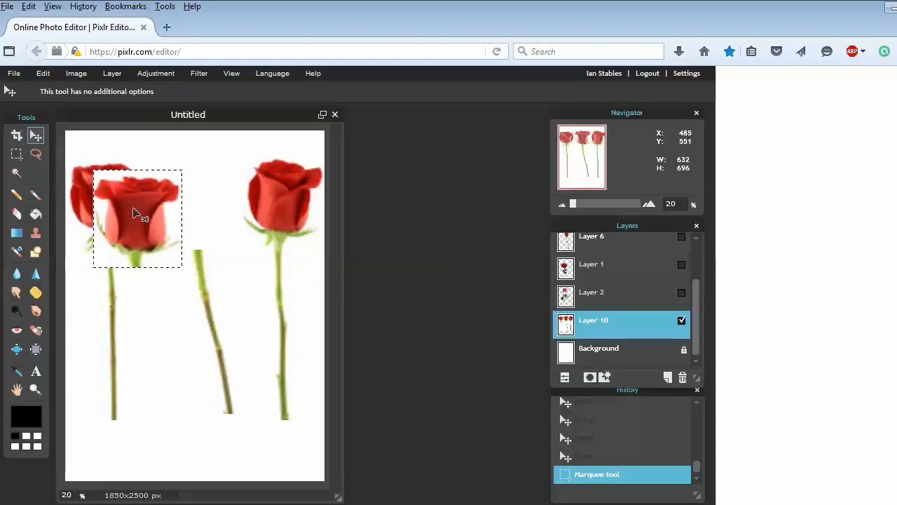
drag(138, 217, 152, 305)
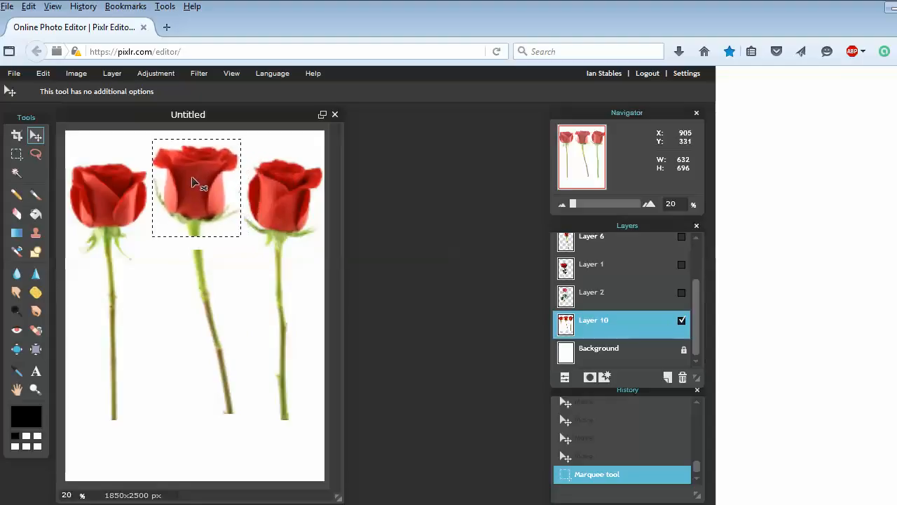
drag(196, 183, 199, 198)
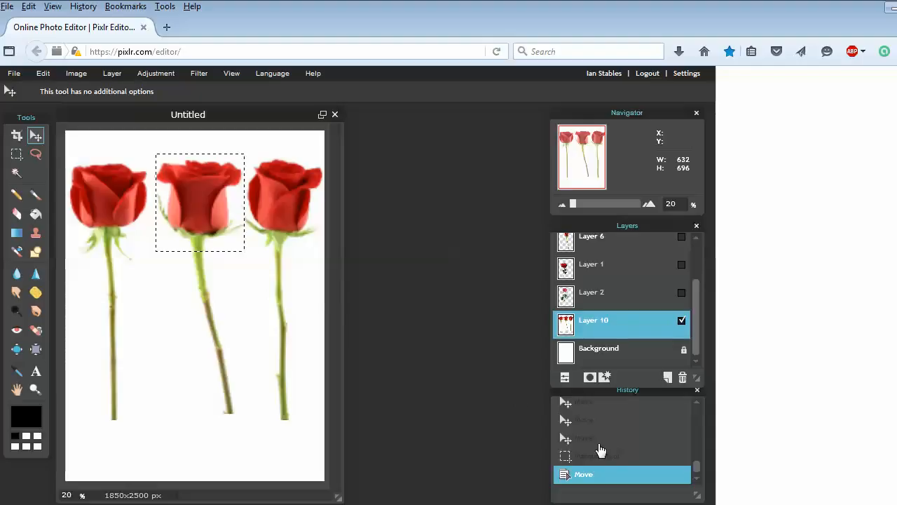
click(597, 456)
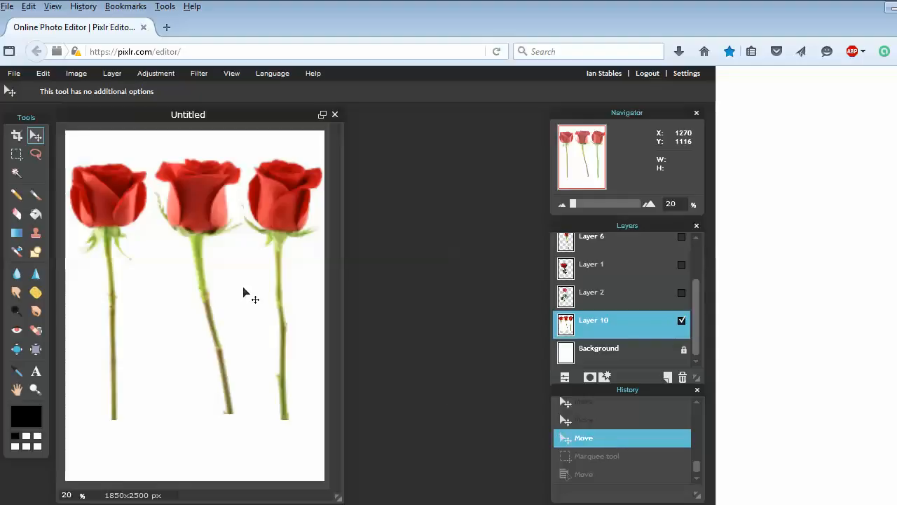
mouse_move(239, 265)
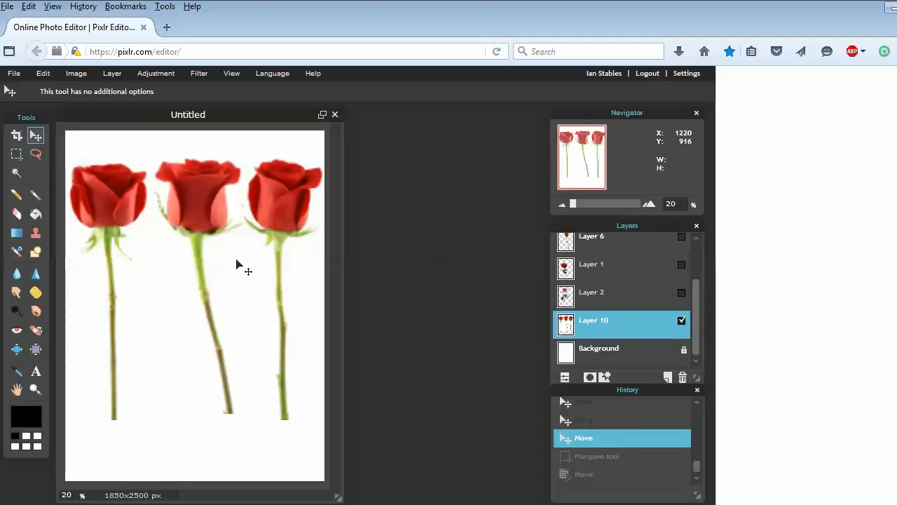
mouse_move(133, 250)
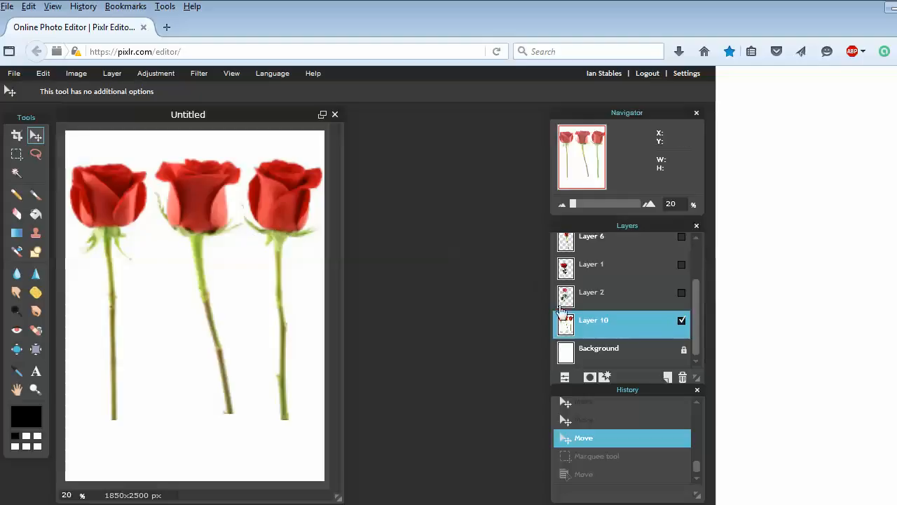
mouse_move(597, 315)
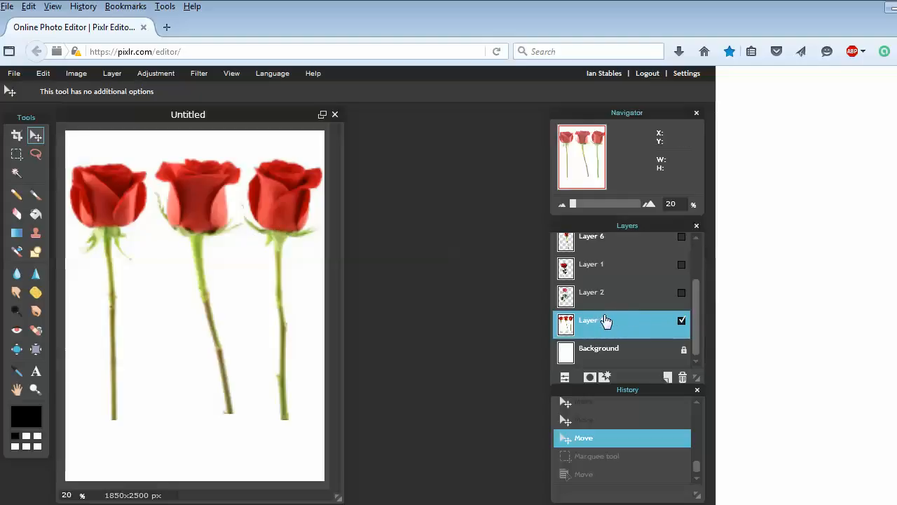
click(667, 376)
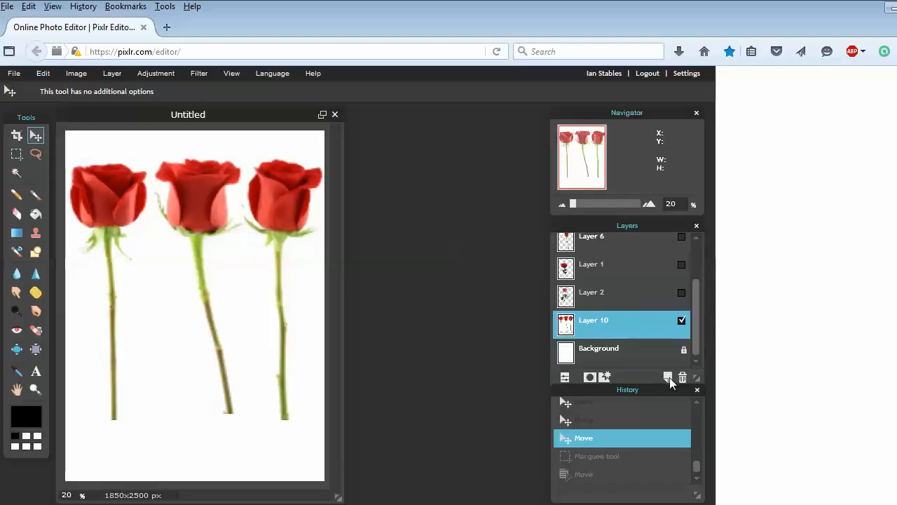
mouse_move(668, 375)
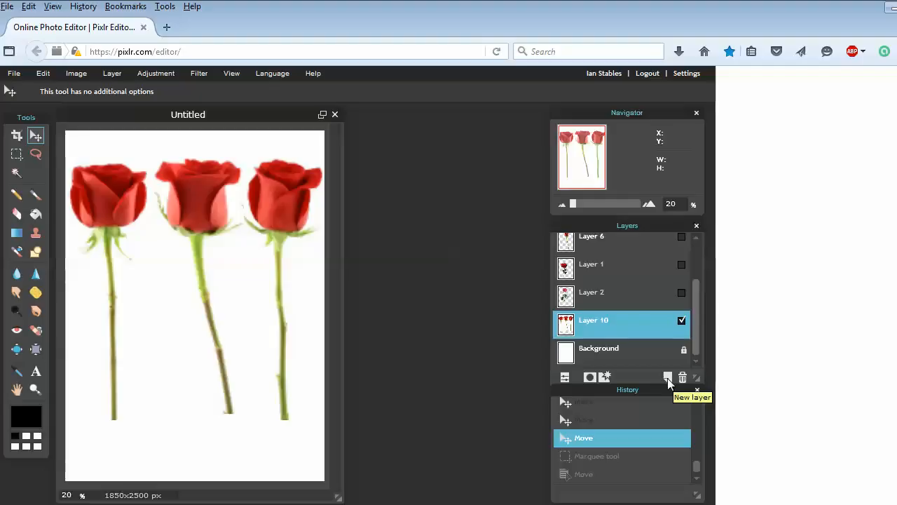
Add a new layer and draw a tall filled black rectangle between the left stems on Layer 10.
click(667, 377)
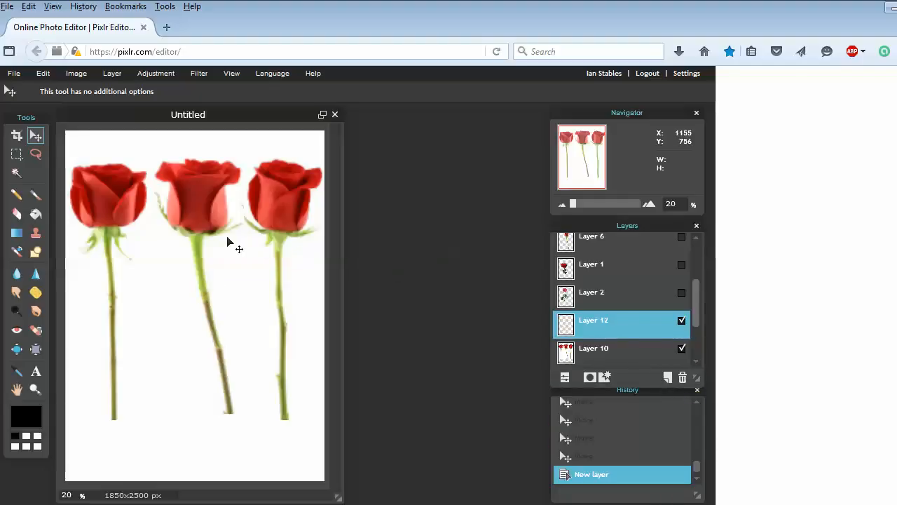
click(595, 348)
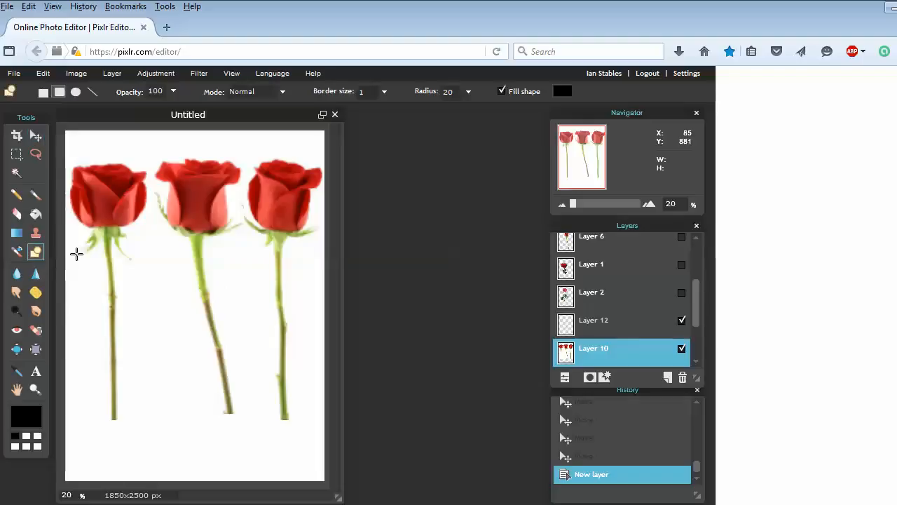
mouse_move(141, 262)
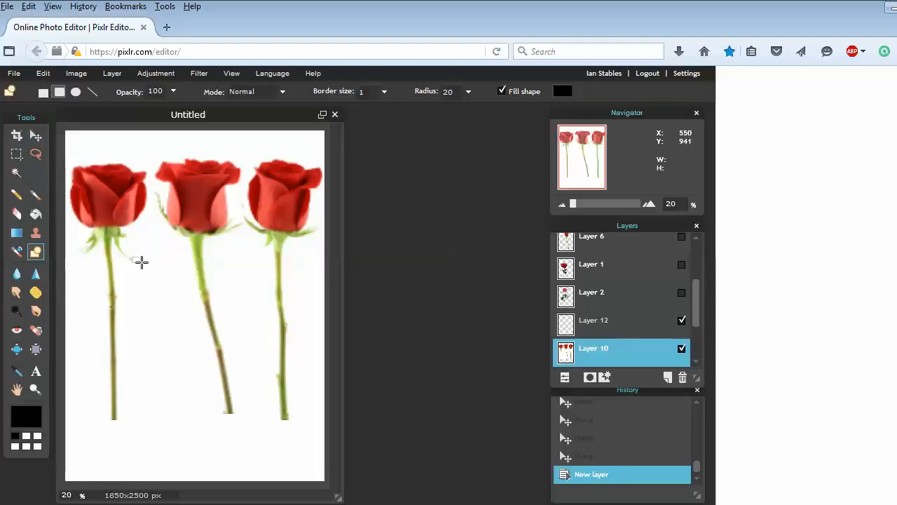
drag(140, 261, 165, 362)
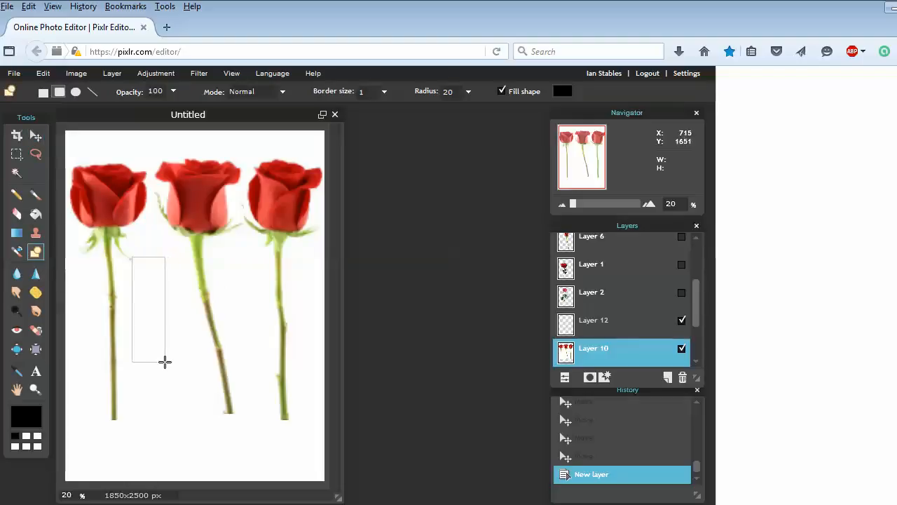
drag(149, 256, 149, 363)
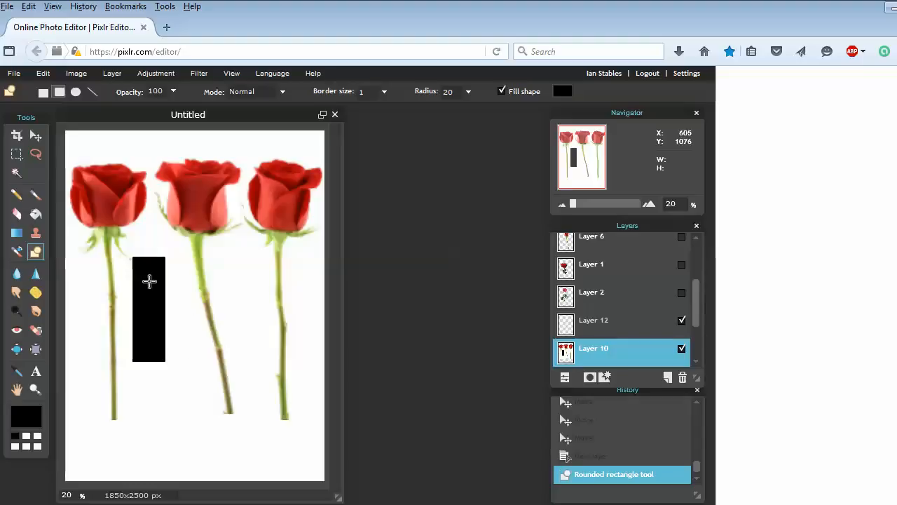
Activate Layer 12 and draw a second tall black rectangle over the middle stem.
click(593, 319)
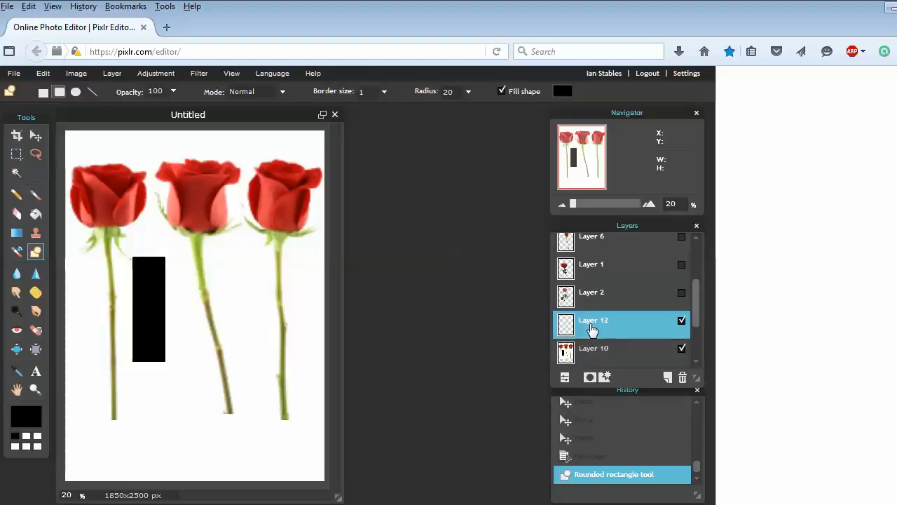
mouse_move(209, 259)
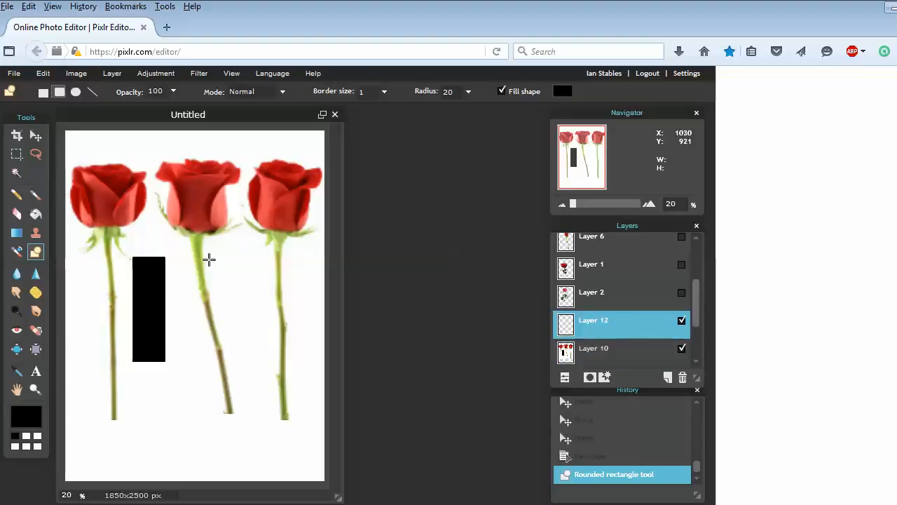
drag(214, 258, 229, 361)
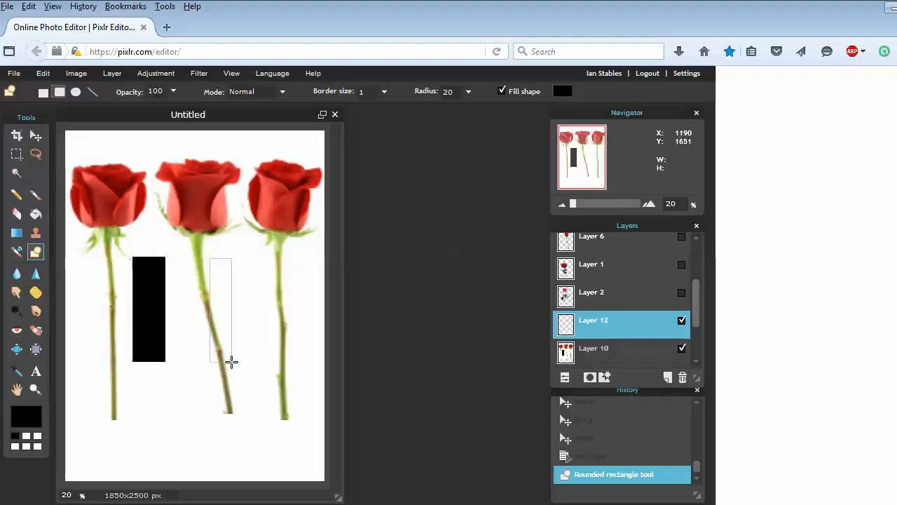
drag(210, 263, 251, 358)
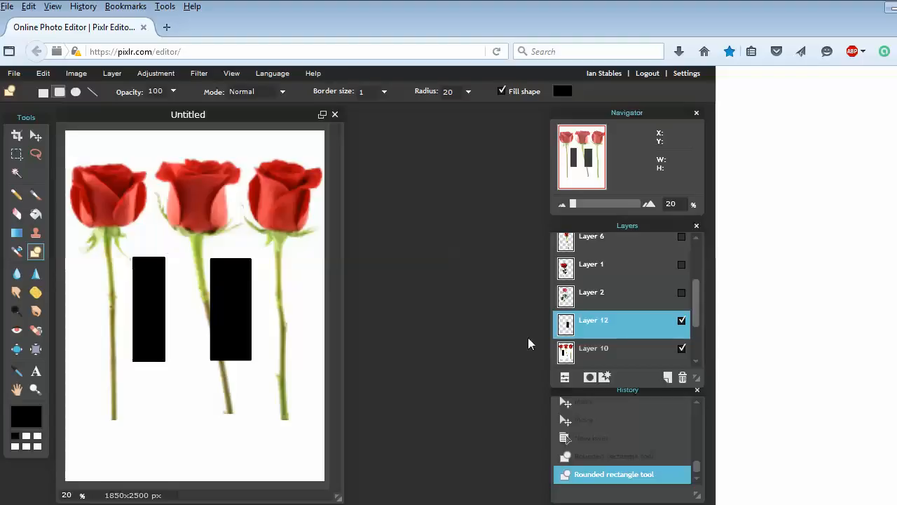
mouse_move(165, 285)
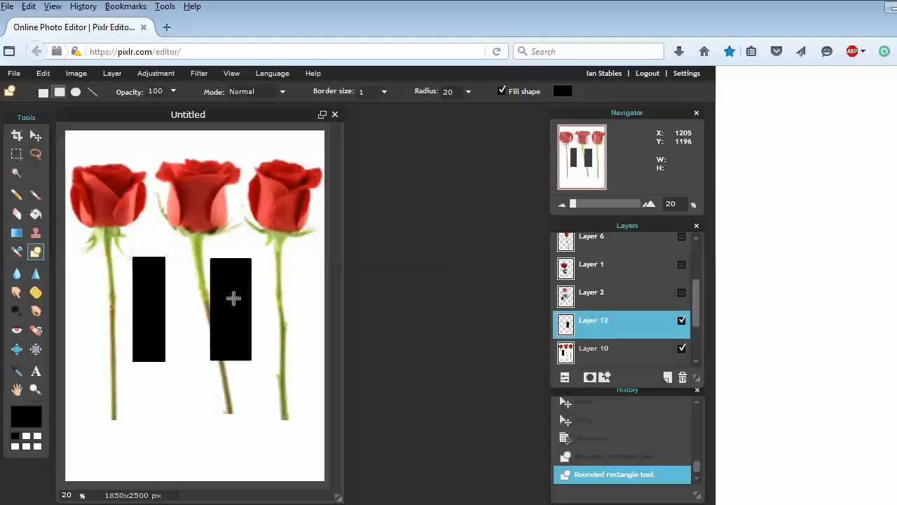
mouse_move(166, 255)
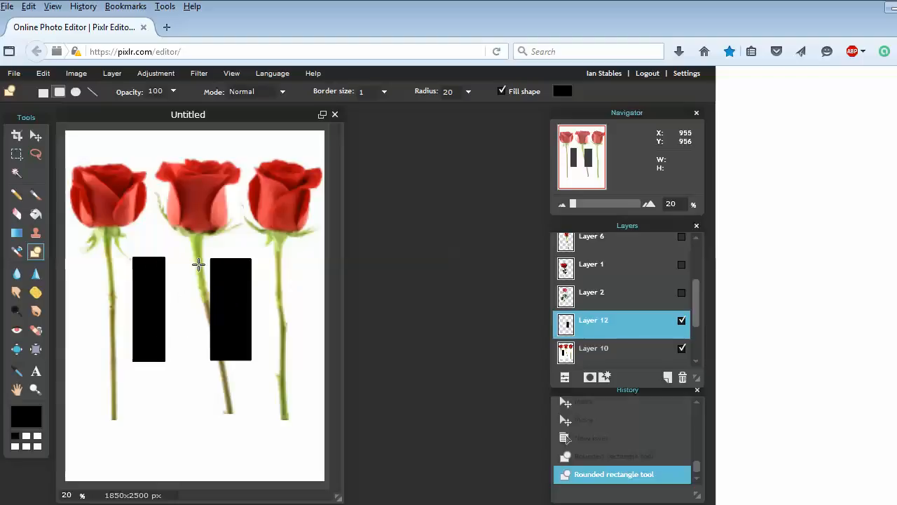
mouse_move(228, 264)
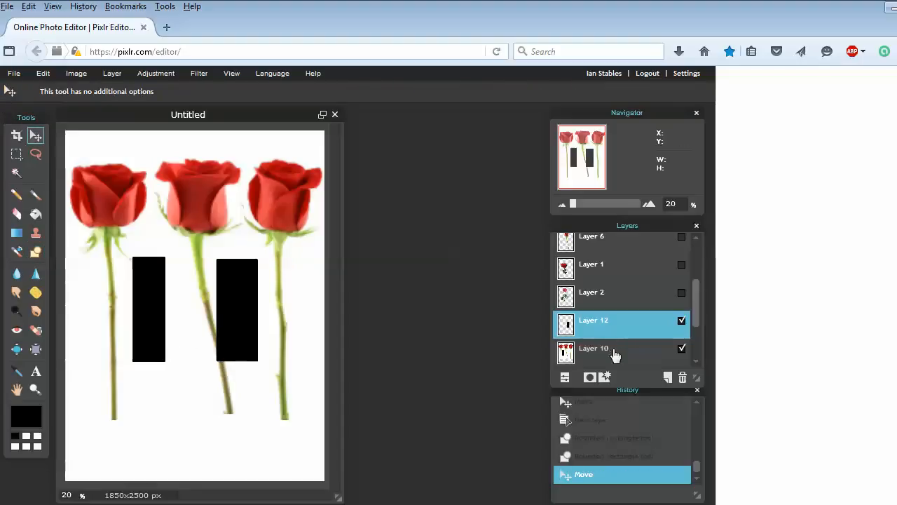
Return to Layer 10 as the active layer after nudging the Layer 12 rectangle right.
click(610, 348)
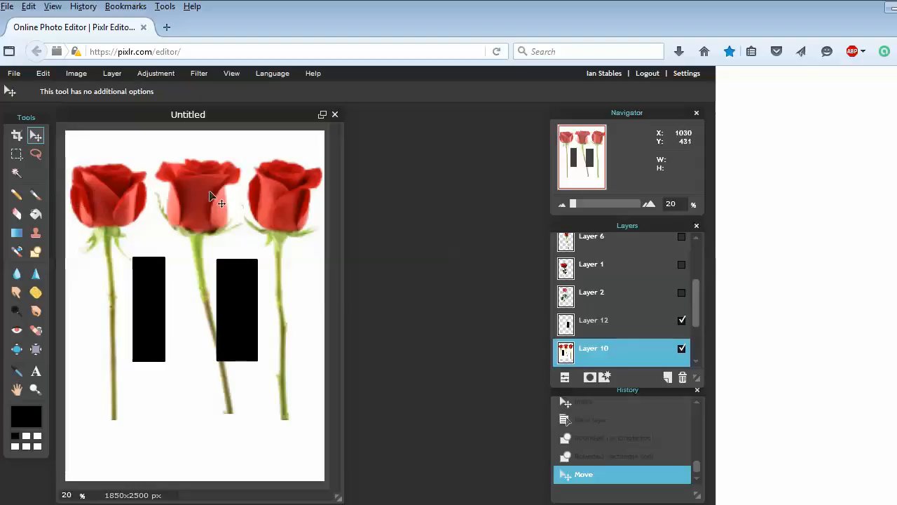
mouse_move(148, 258)
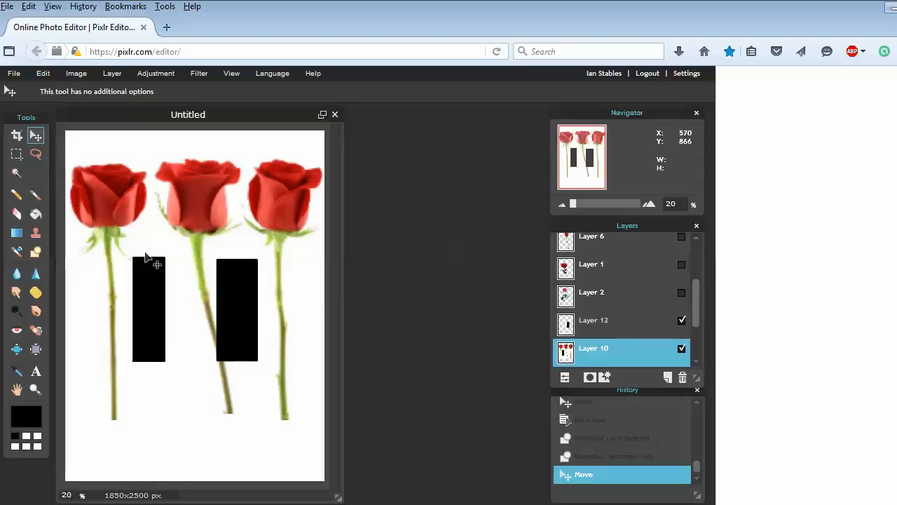
mouse_move(155, 268)
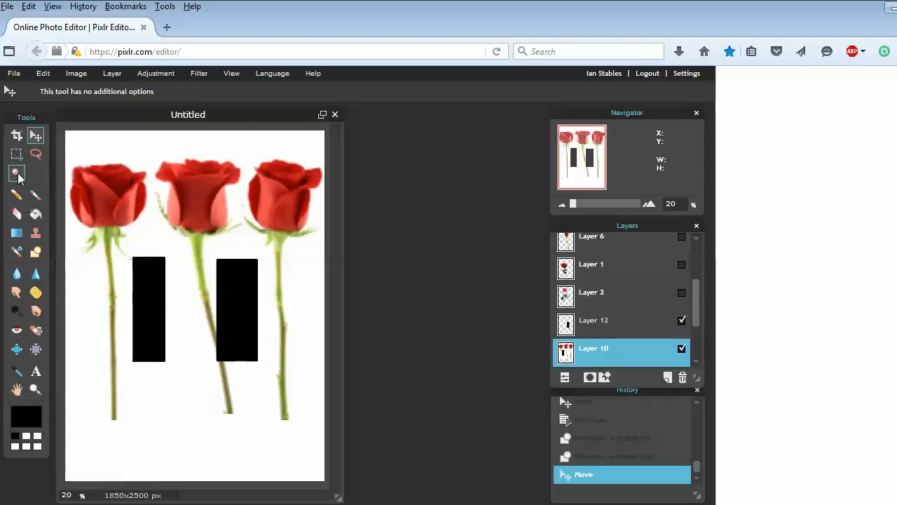
Wand-select the entire left black rectangle on Layer 10 by its colour.
click(17, 174)
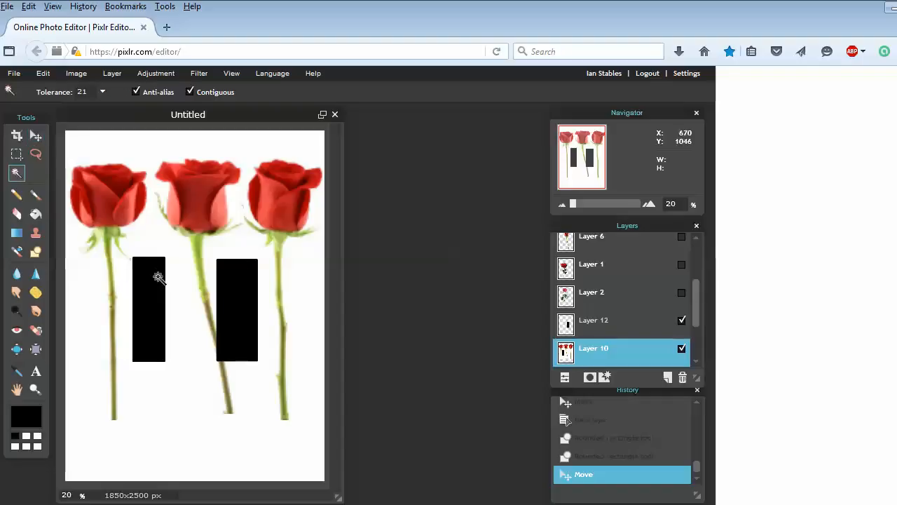
click(152, 281)
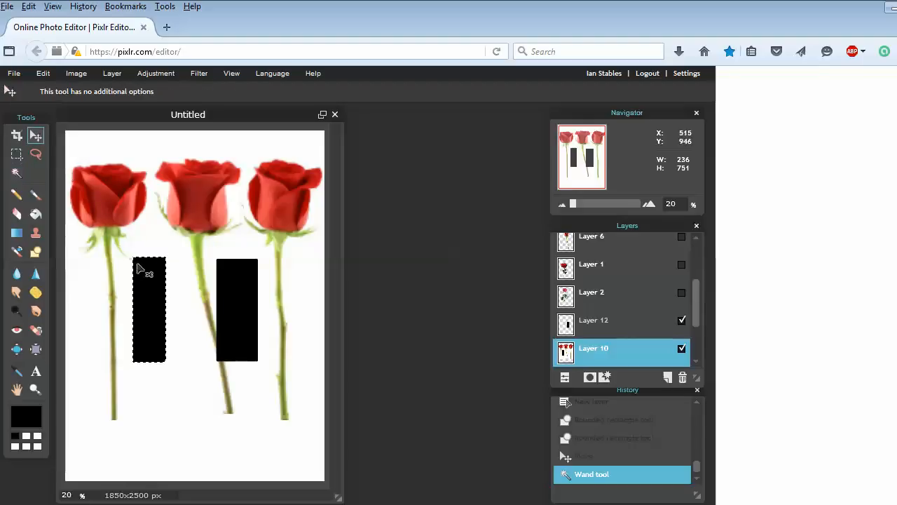
mouse_move(154, 290)
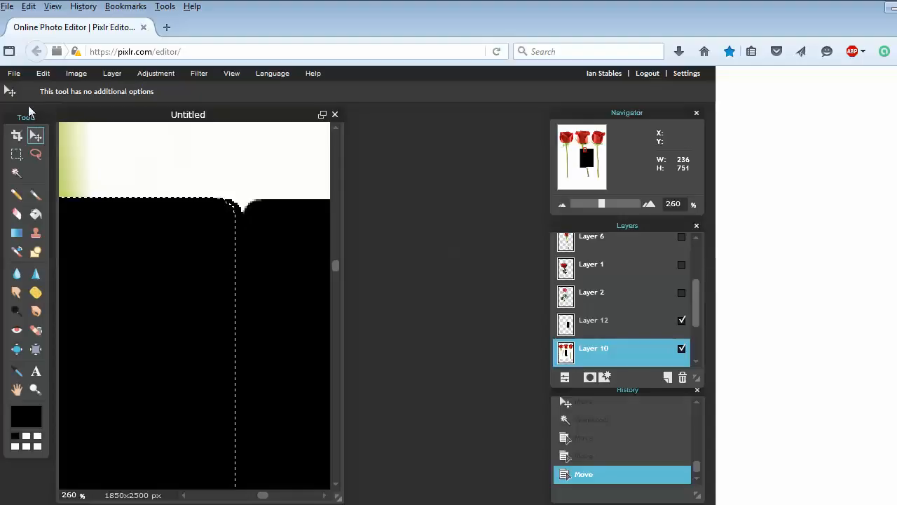
mouse_move(227, 233)
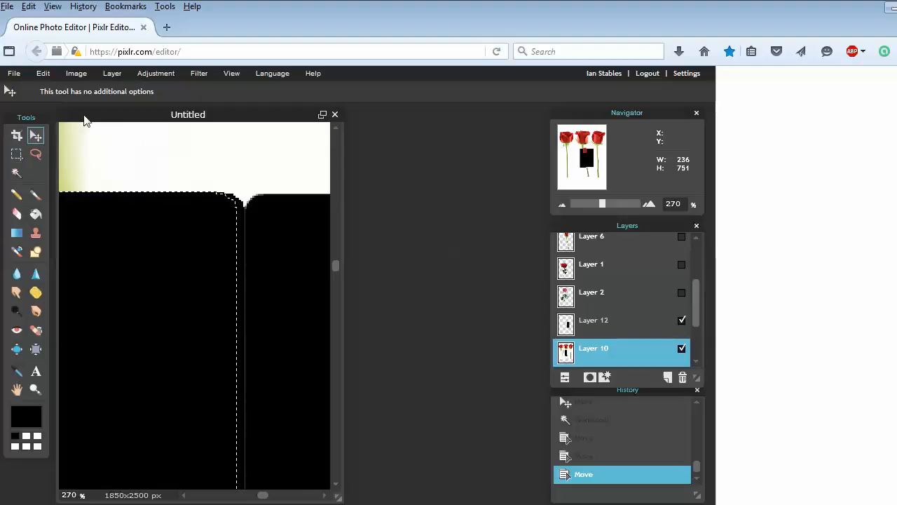
mouse_move(35, 135)
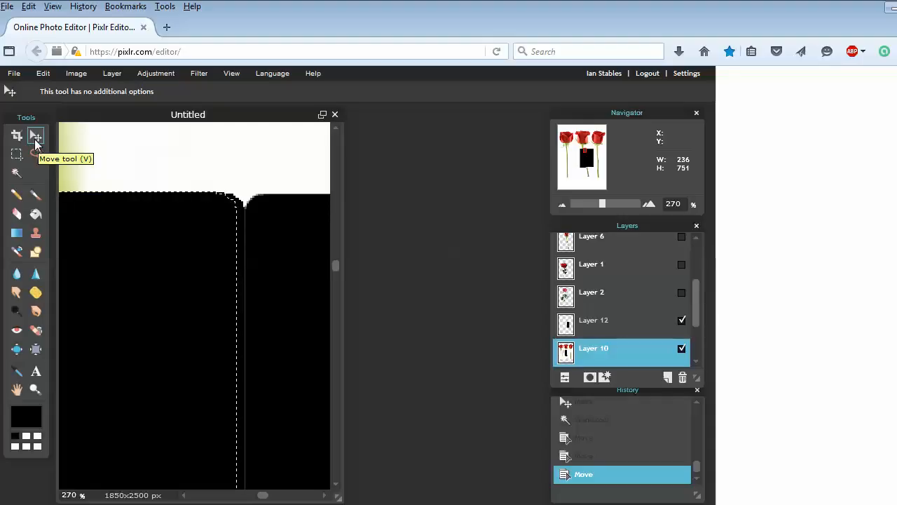
mouse_move(138, 203)
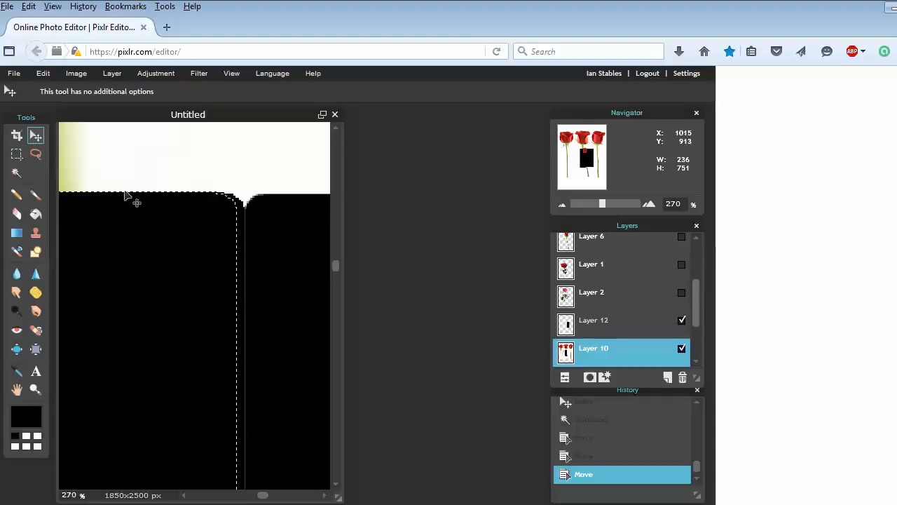